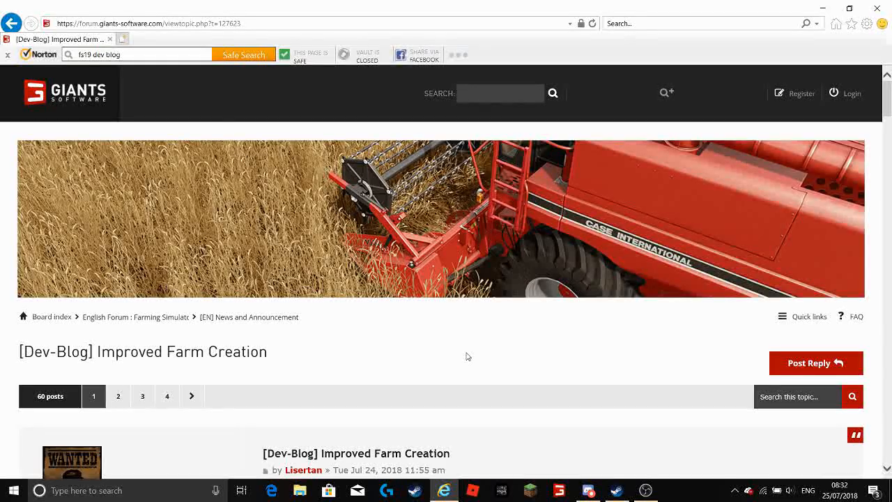
pyautogui.scroll(-3)
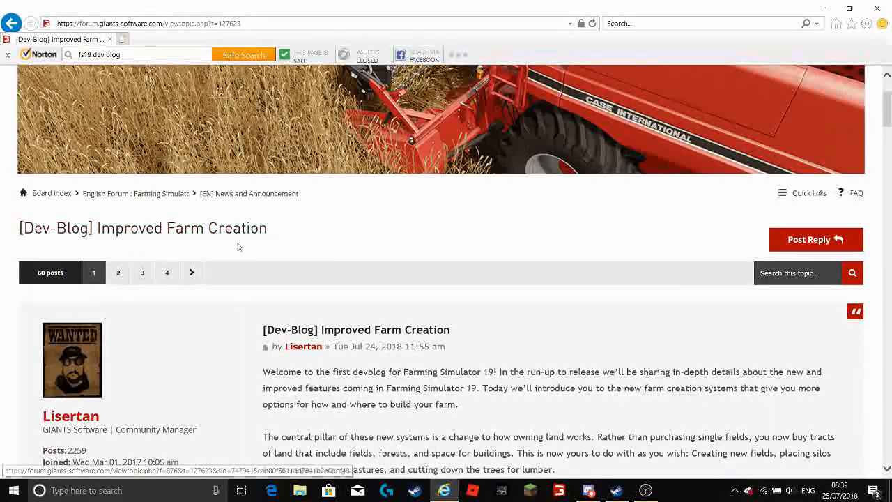
pyautogui.scroll(-3)
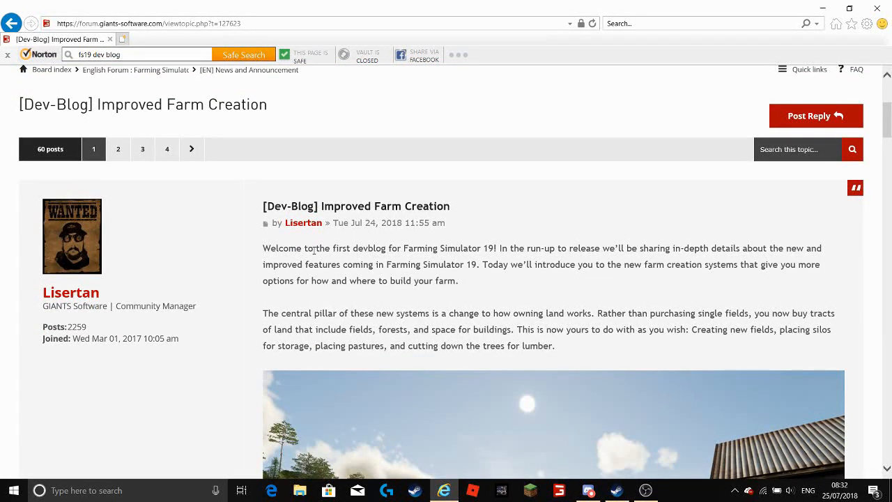
pyautogui.moveTo(389, 261)
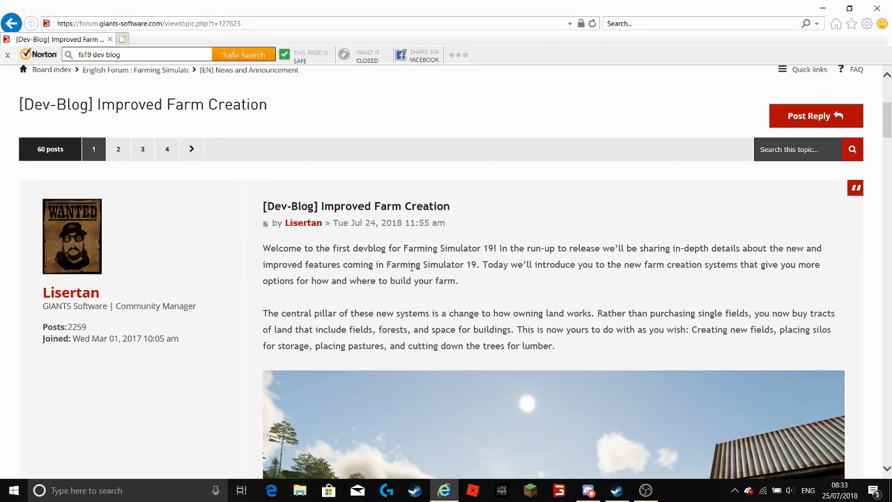
pyautogui.moveTo(705, 285)
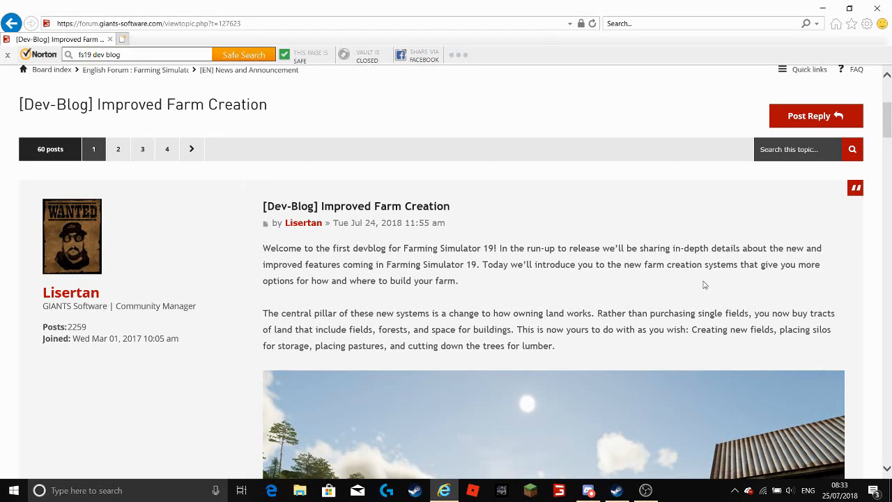
pyautogui.moveTo(329, 292)
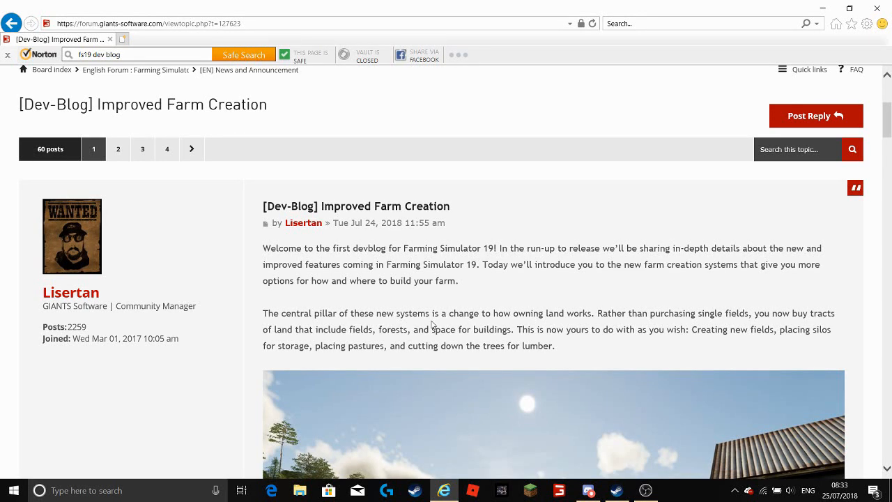
pyautogui.moveTo(507, 323)
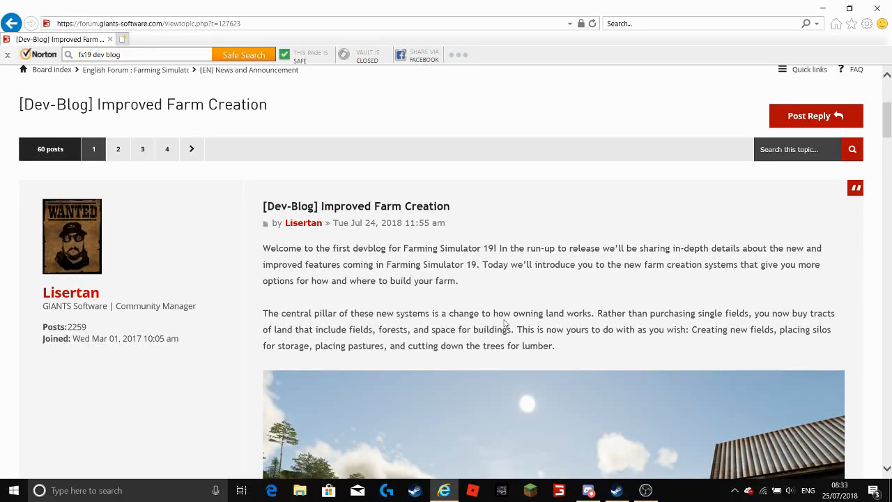
pyautogui.moveTo(541, 304)
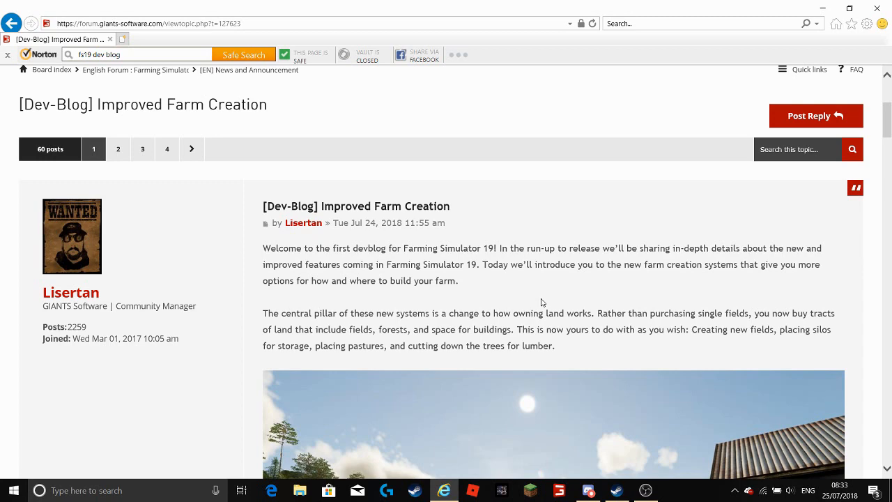
pyautogui.moveTo(318, 332)
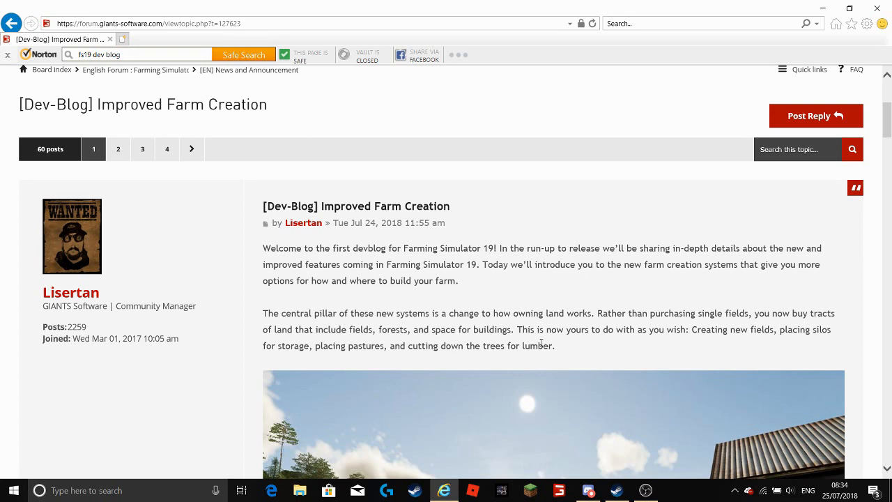
pyautogui.moveTo(584, 335)
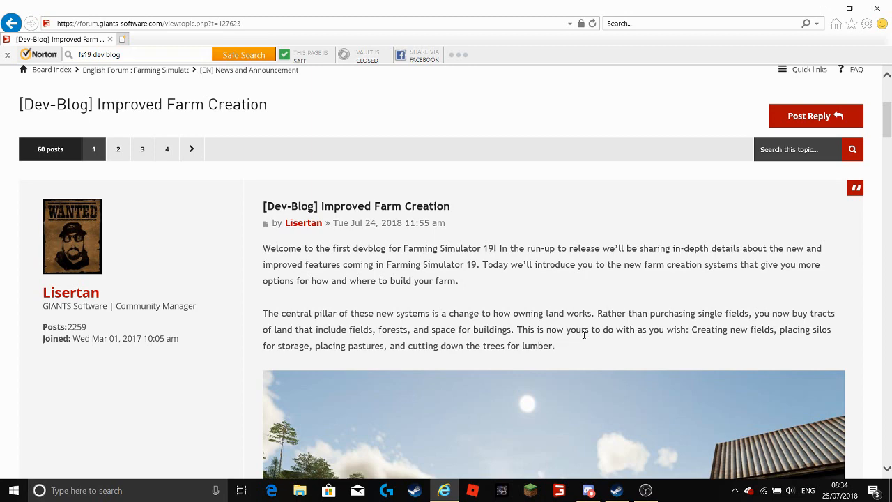
pyautogui.moveTo(666, 340)
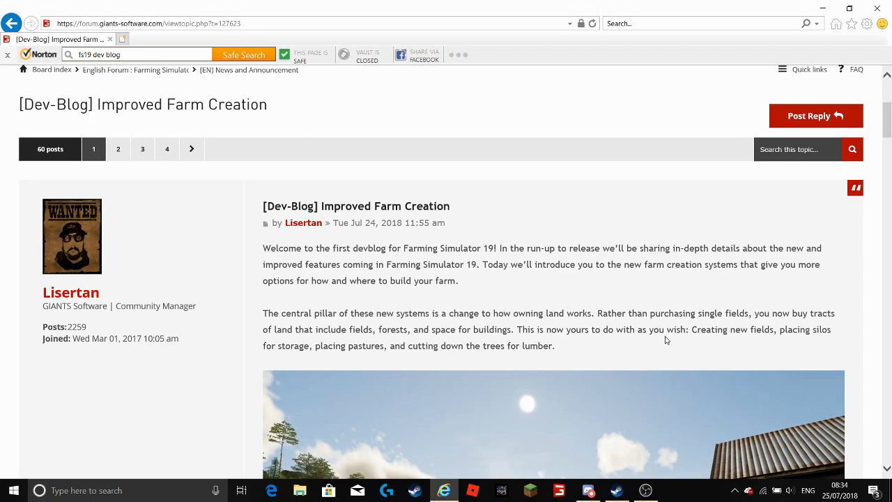
pyautogui.moveTo(744, 343)
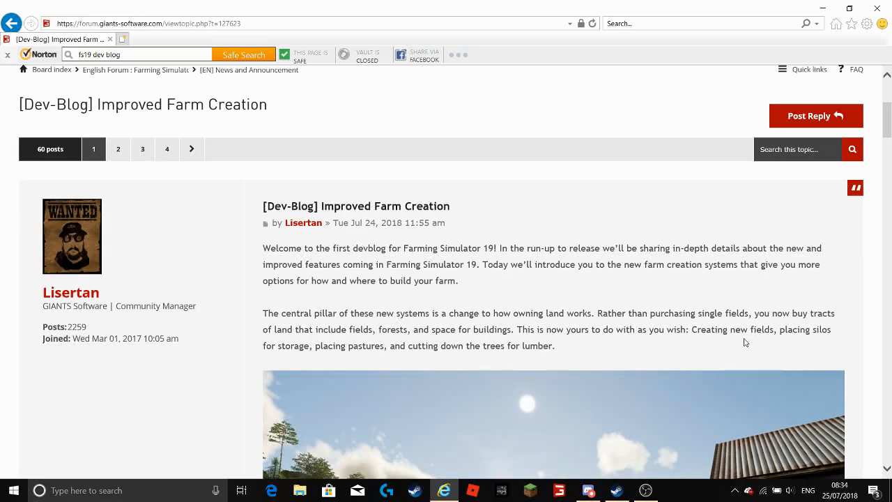
pyautogui.moveTo(369, 360)
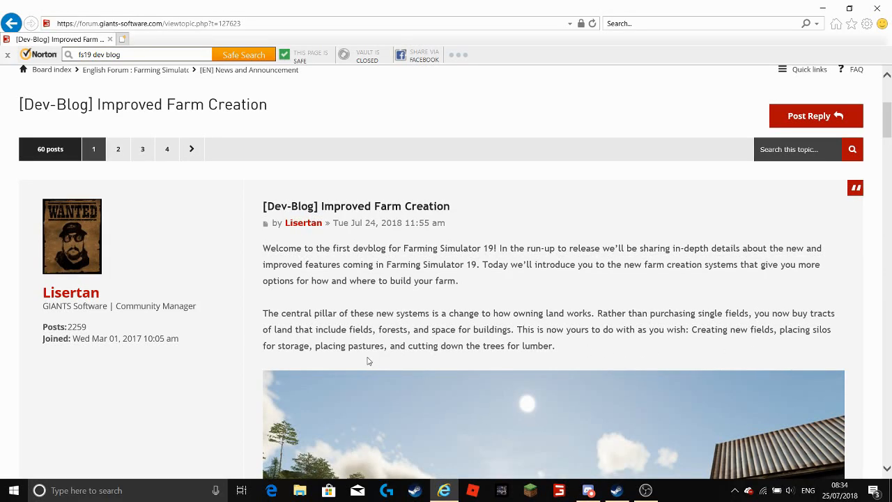
pyautogui.moveTo(487, 359)
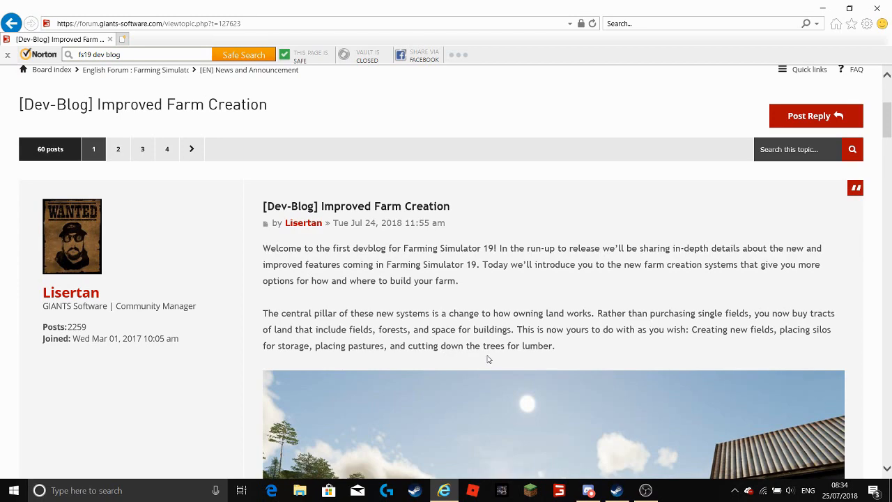
pyautogui.moveTo(624, 359)
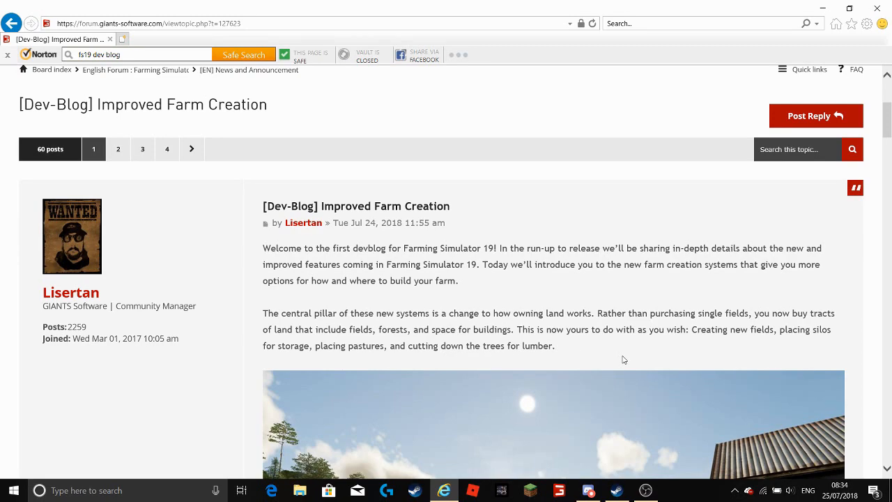
pyautogui.scroll(-3)
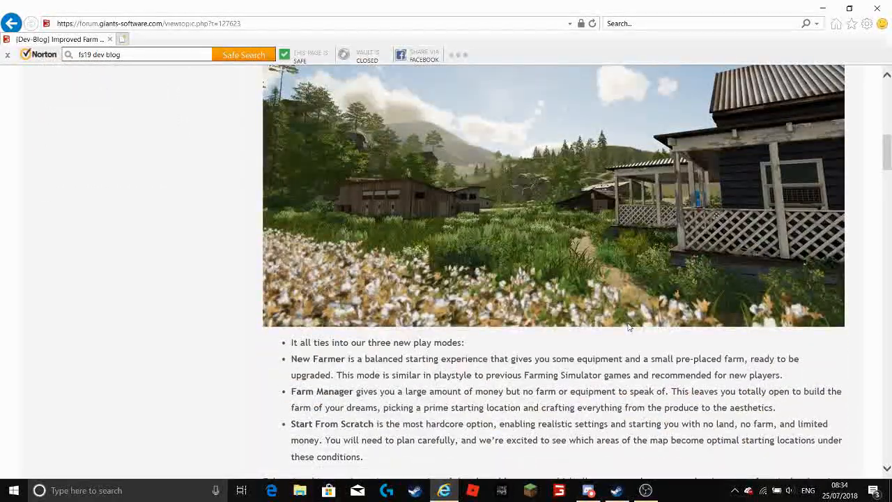
pyautogui.scroll(3)
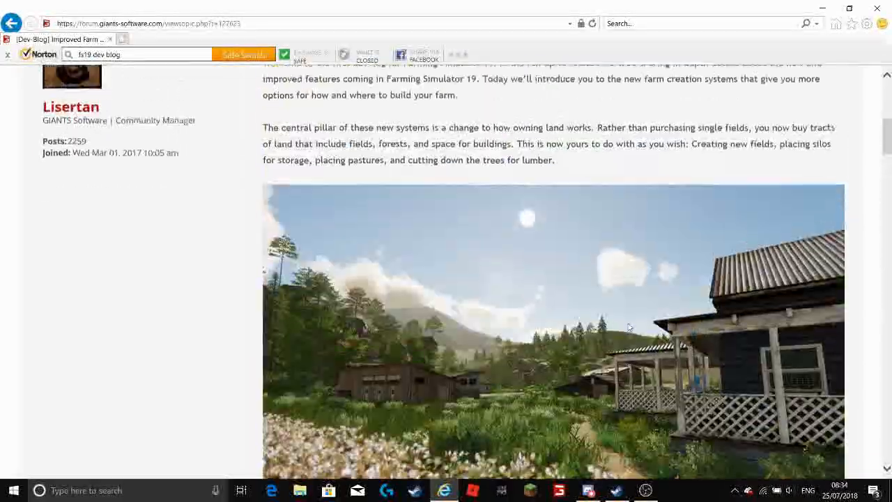
pyautogui.scroll(-3)
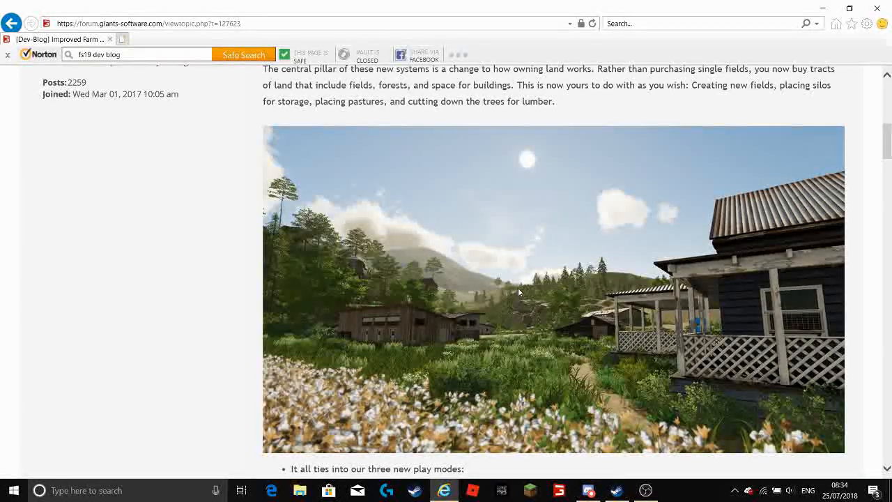
pyautogui.moveTo(547, 259)
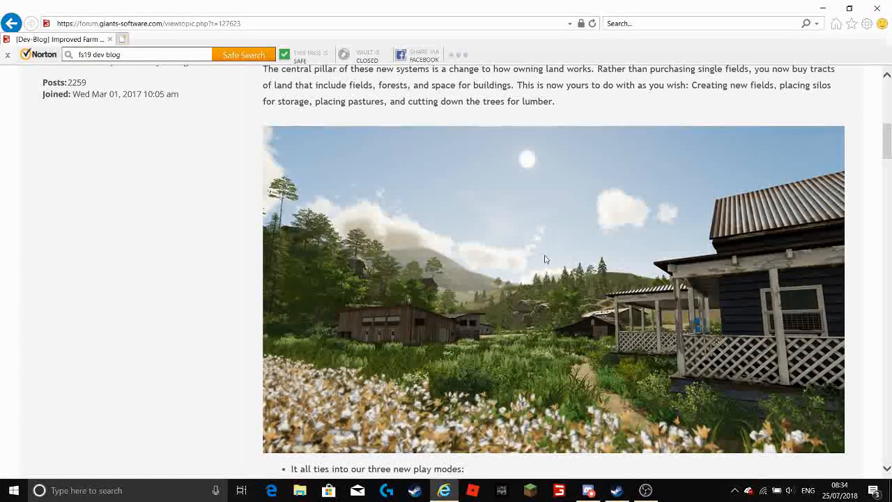
pyautogui.moveTo(450, 355)
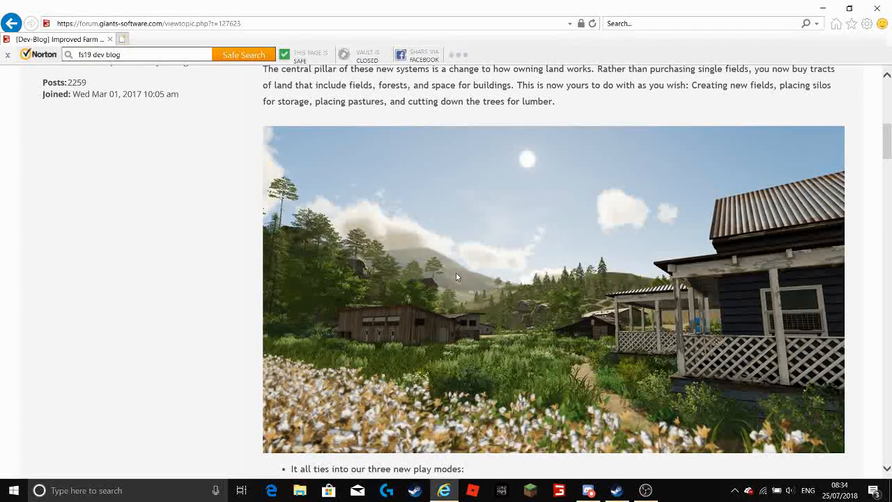
pyautogui.moveTo(475, 285)
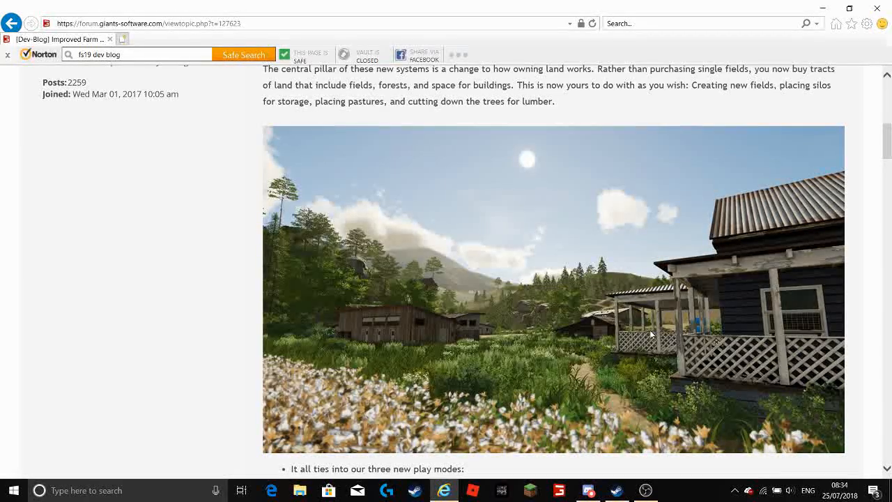
pyautogui.moveTo(657, 346)
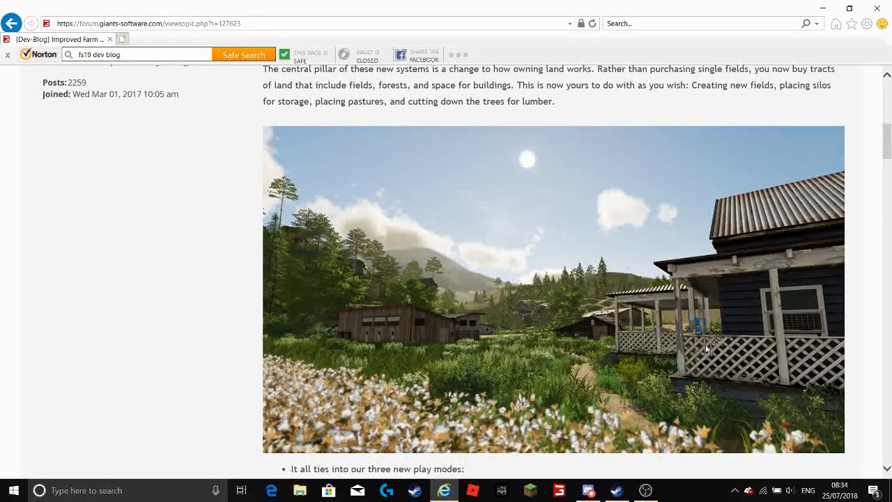
pyautogui.moveTo(733, 326)
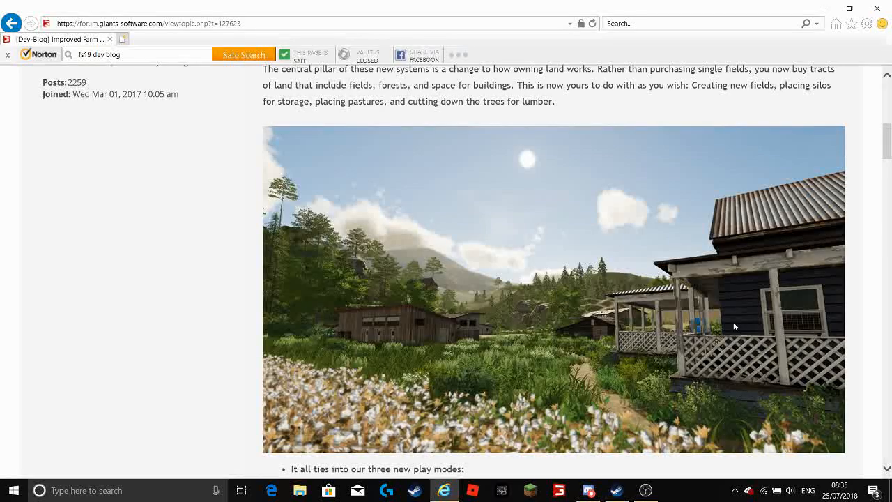
pyautogui.moveTo(713, 301)
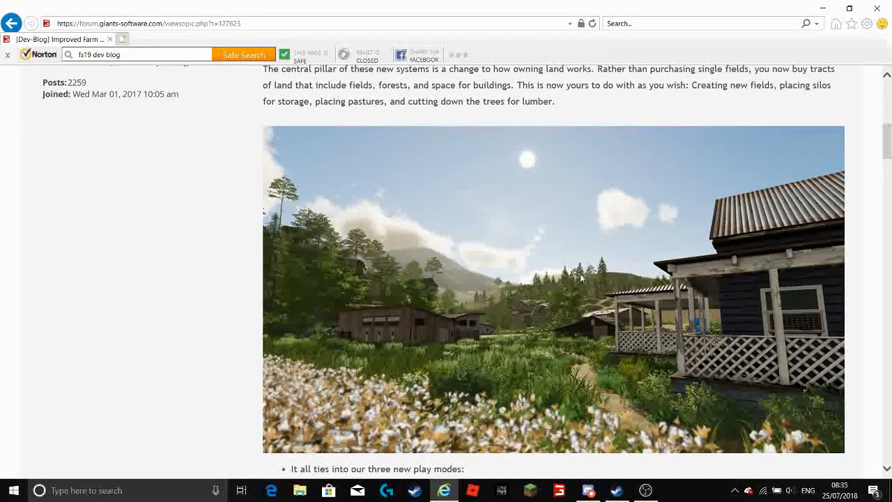
pyautogui.moveTo(696, 315)
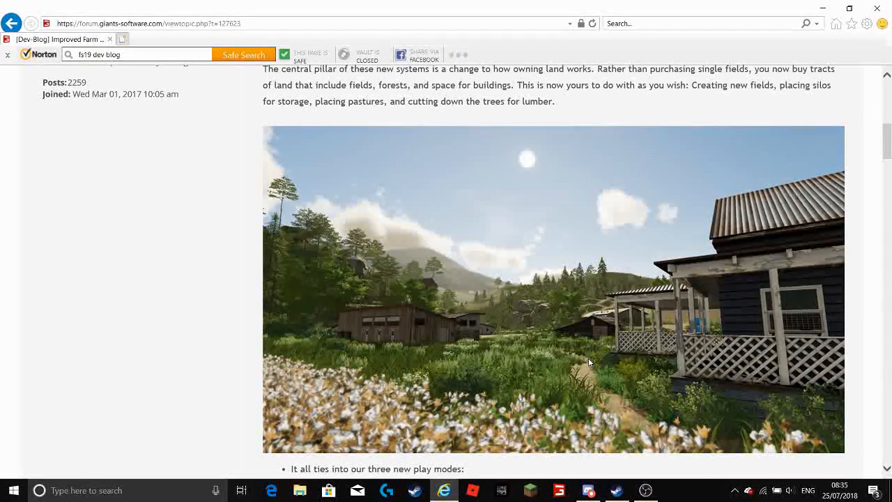
pyautogui.scroll(-3)
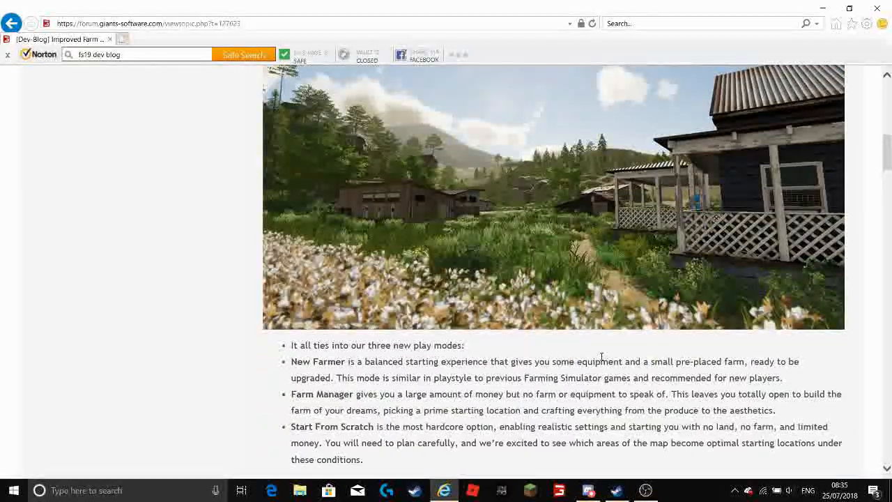
pyautogui.scroll(-3)
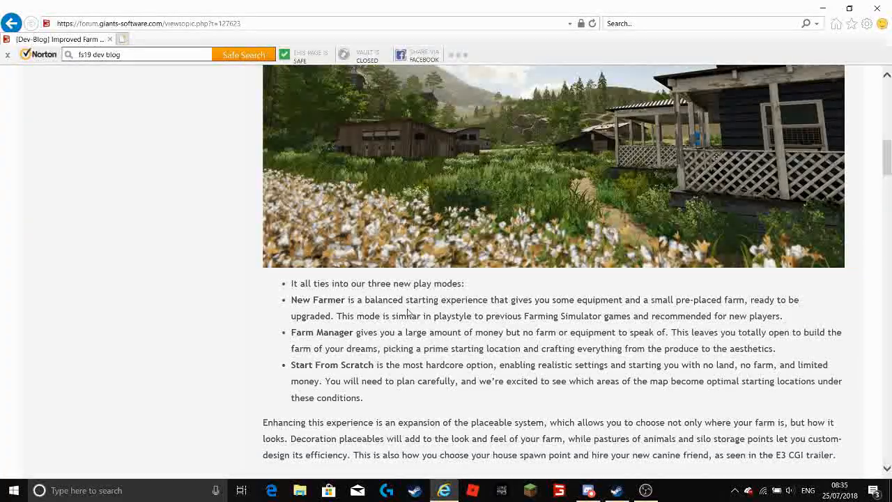
pyautogui.moveTo(493, 311)
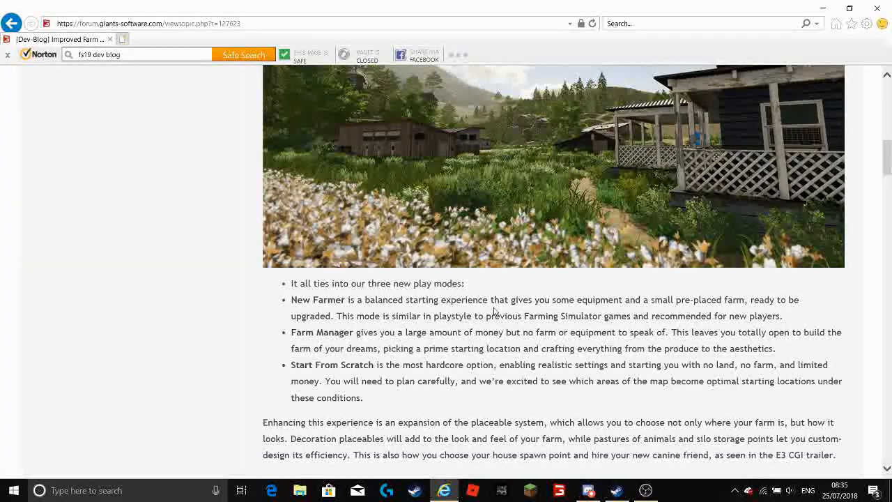
pyautogui.moveTo(661, 312)
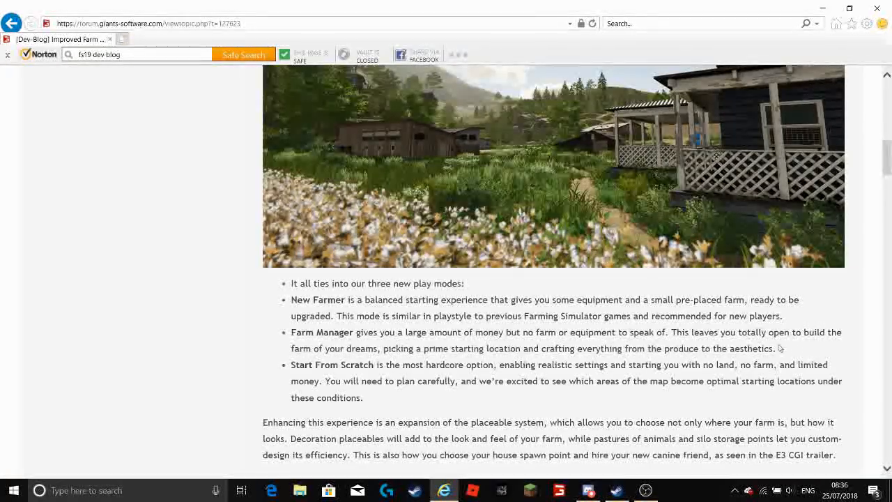
pyautogui.moveTo(341, 357)
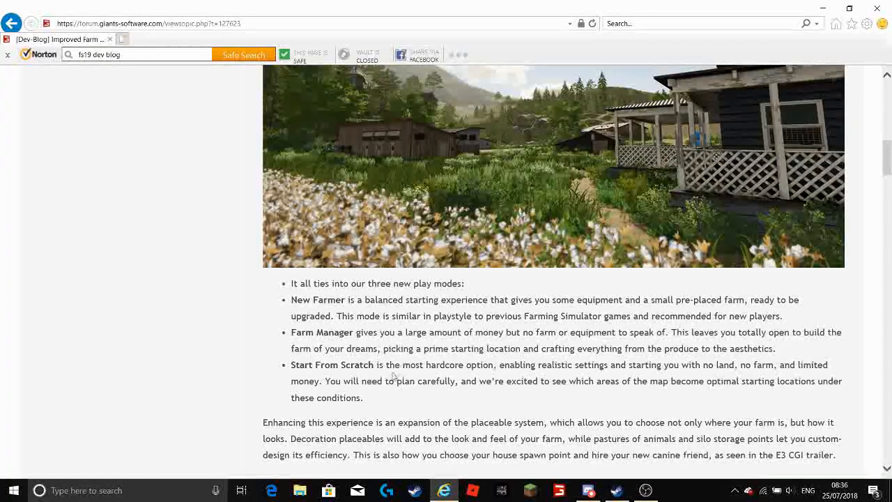
pyautogui.moveTo(527, 377)
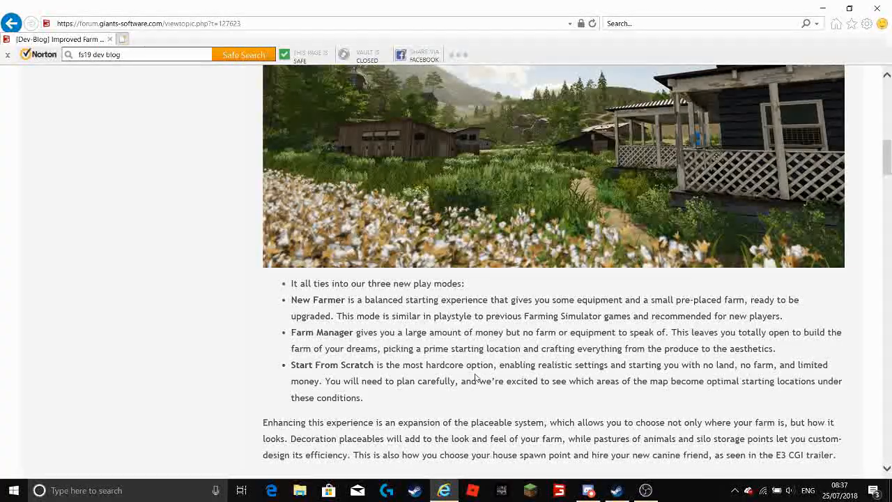
pyautogui.scroll(-3)
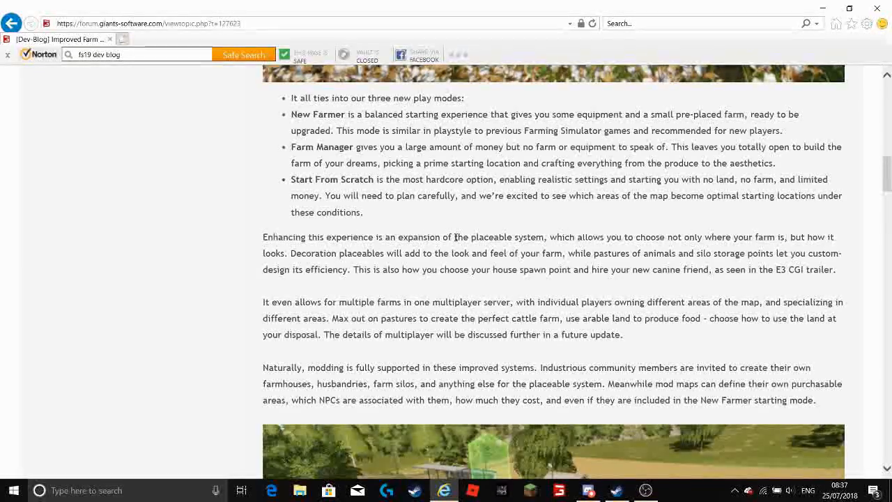
pyautogui.moveTo(612, 237)
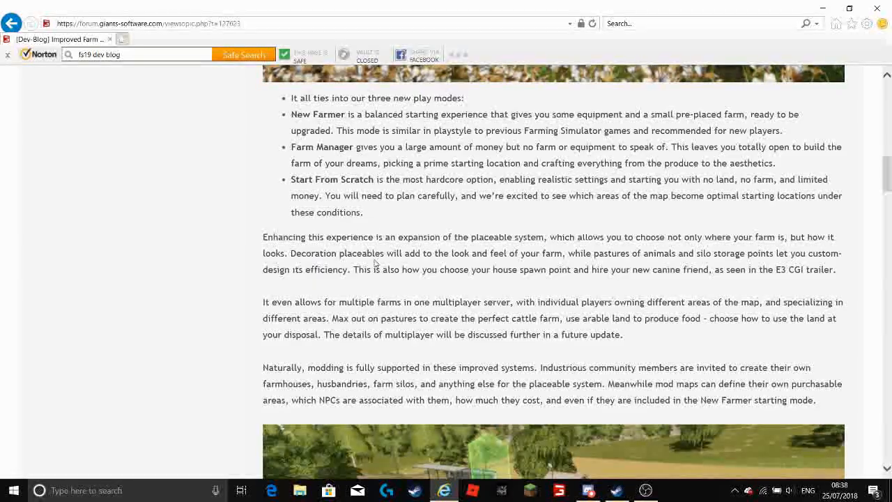
pyautogui.moveTo(448, 262)
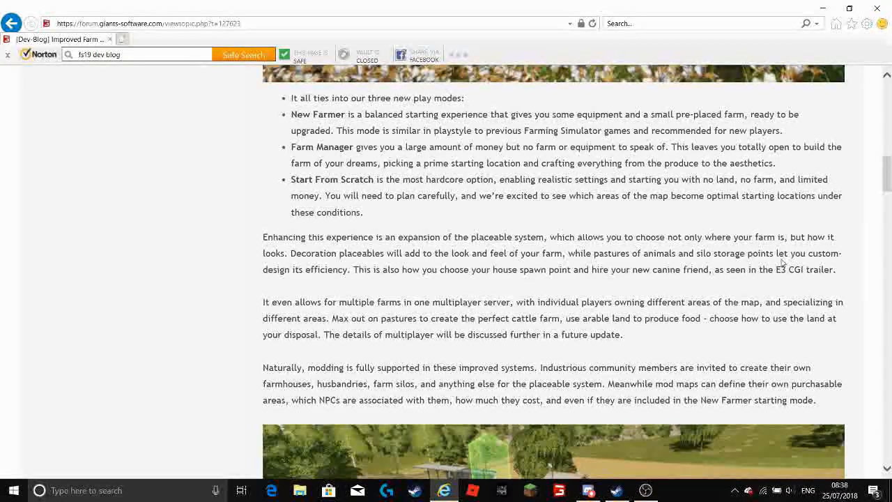
pyautogui.moveTo(312, 280)
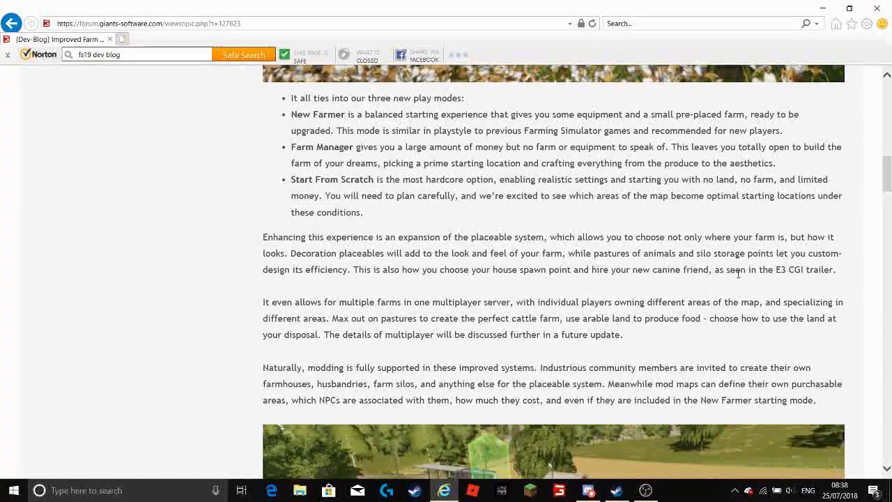
pyautogui.moveTo(802, 282)
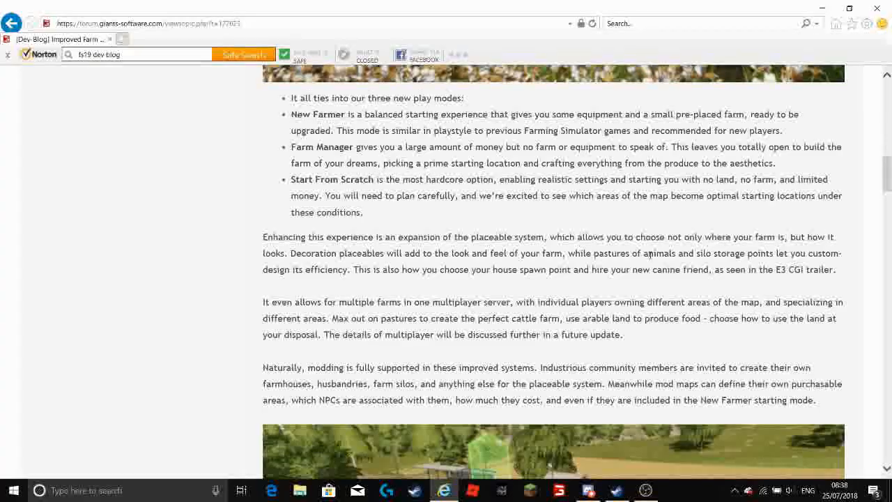
pyautogui.moveTo(668, 281)
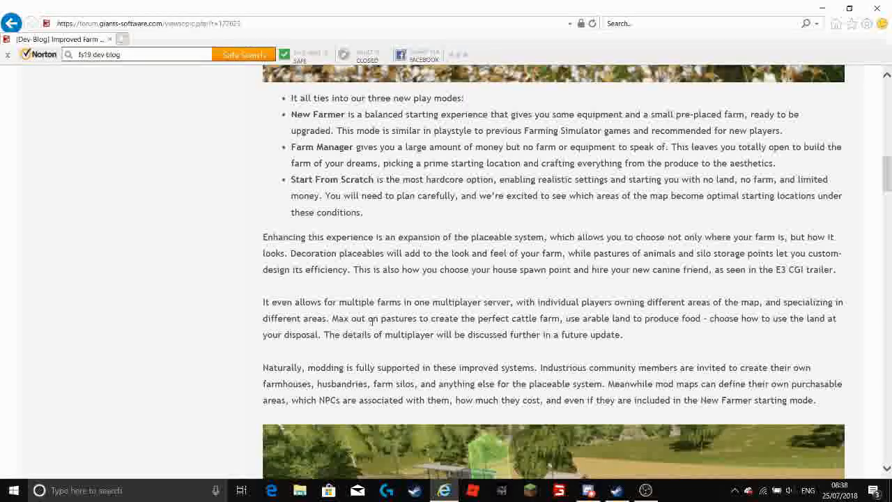
pyautogui.moveTo(337, 313)
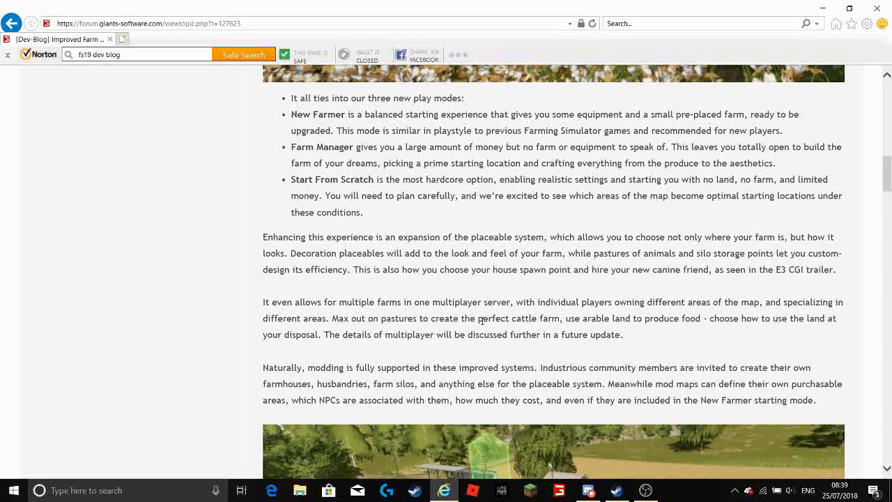
pyautogui.moveTo(606, 332)
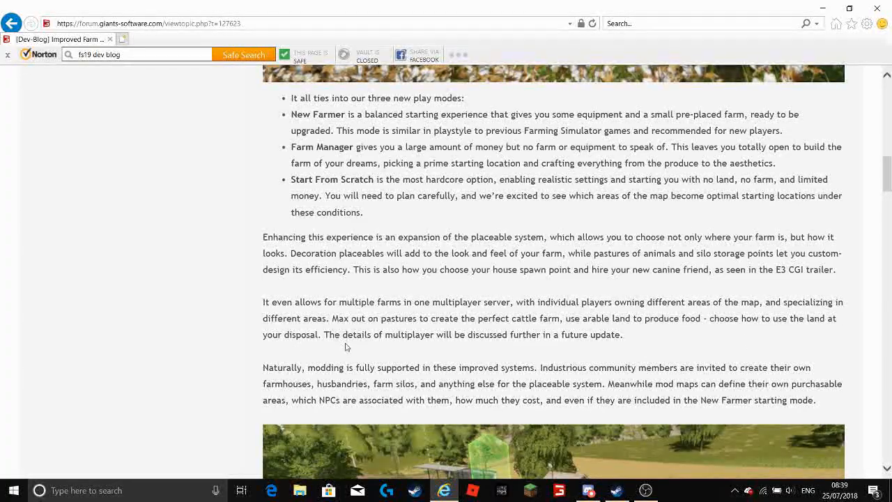
pyautogui.moveTo(411, 340)
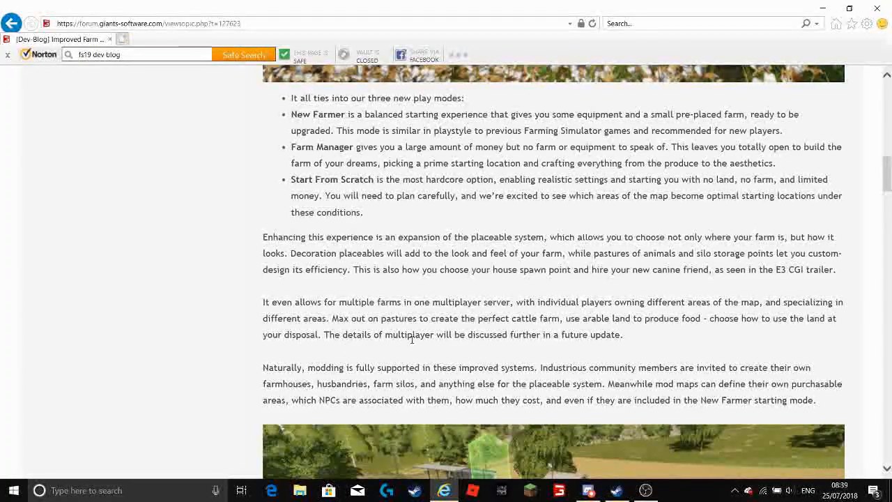
pyautogui.moveTo(507, 340)
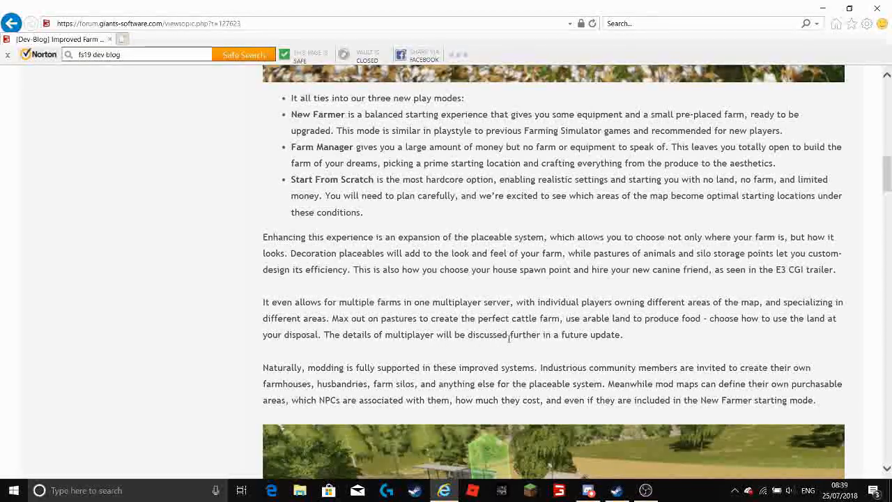
pyautogui.moveTo(560, 350)
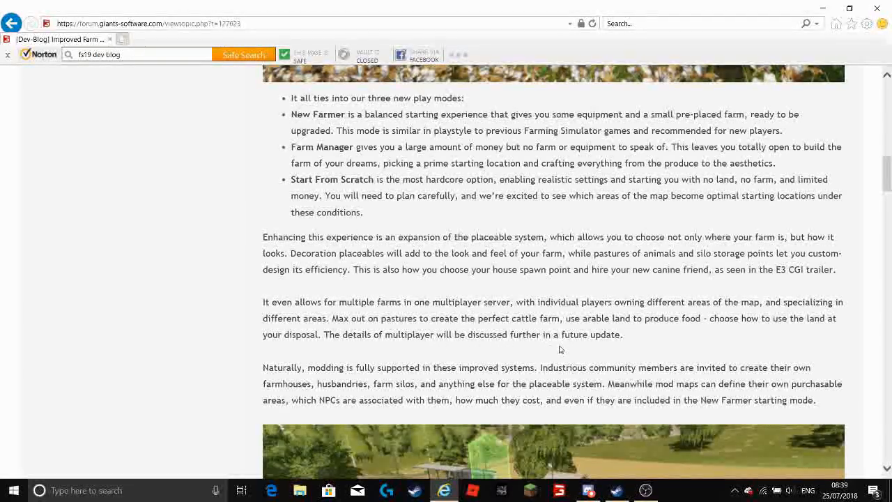
pyautogui.moveTo(307, 376)
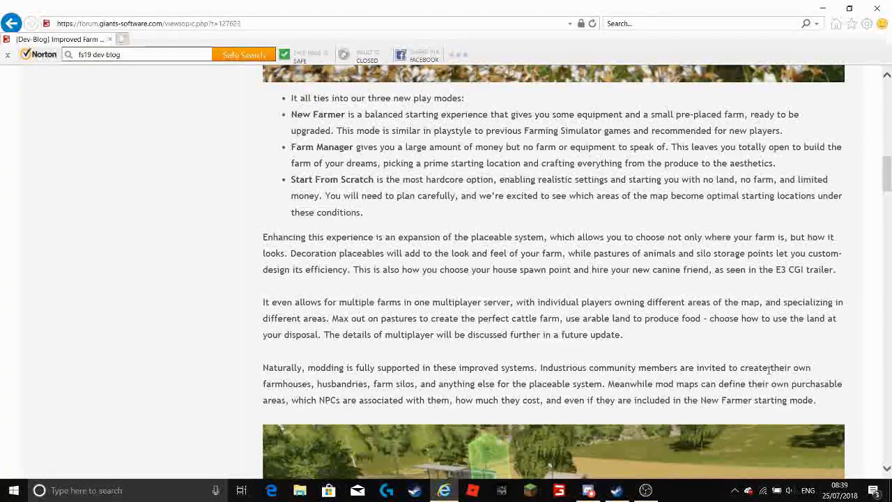
pyautogui.moveTo(342, 393)
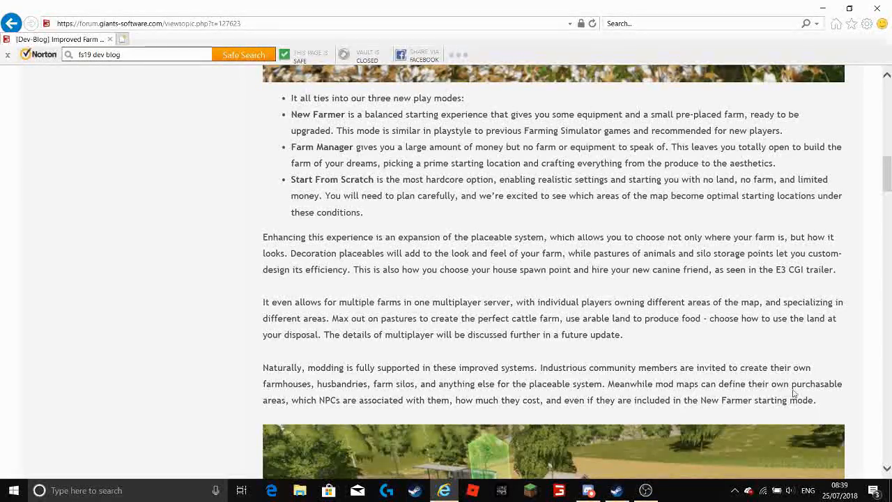
pyautogui.moveTo(318, 412)
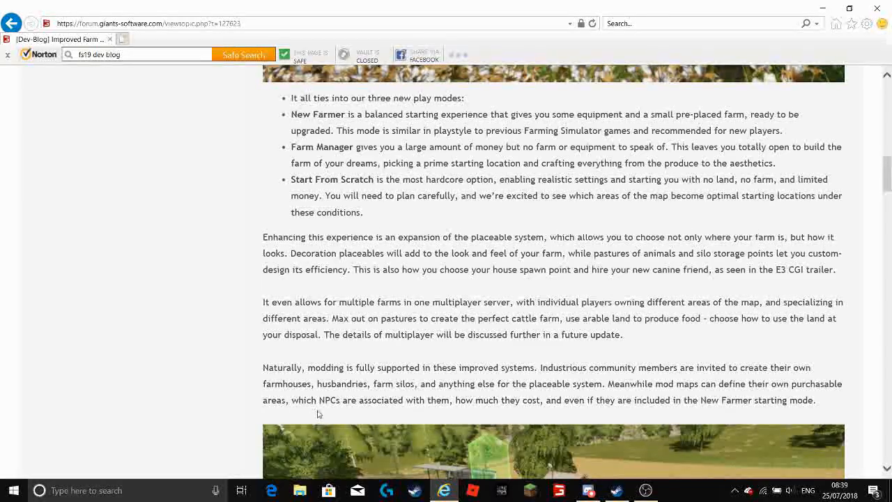
pyautogui.moveTo(365, 421)
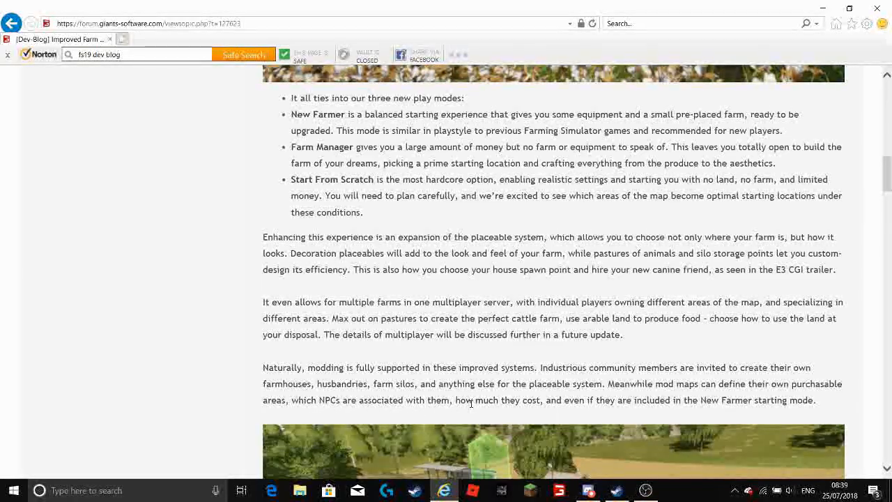
pyautogui.moveTo(570, 411)
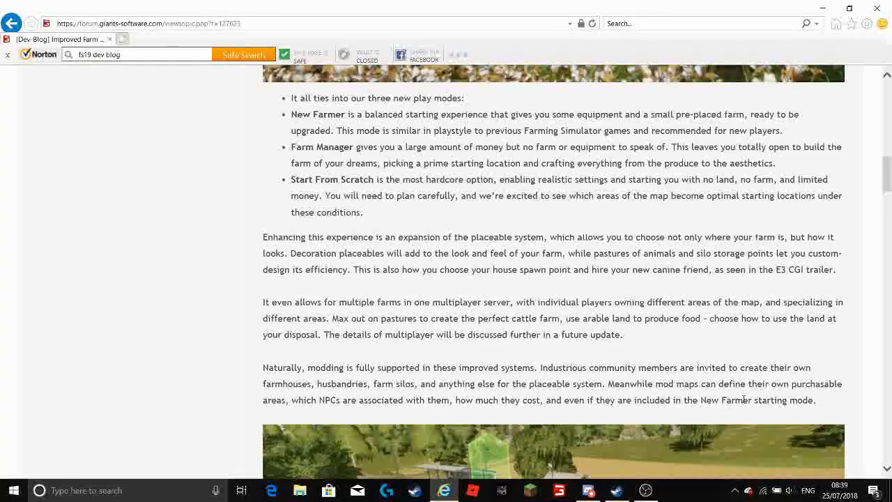
pyautogui.scroll(-3)
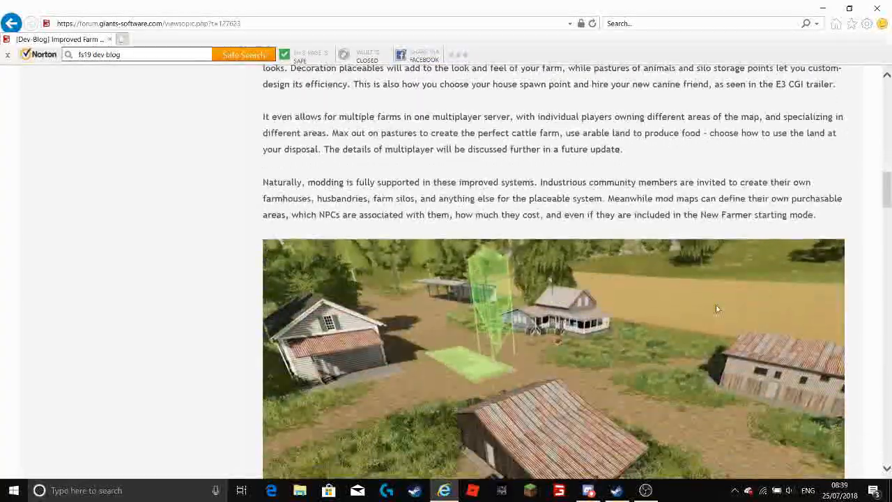
pyautogui.scroll(-3)
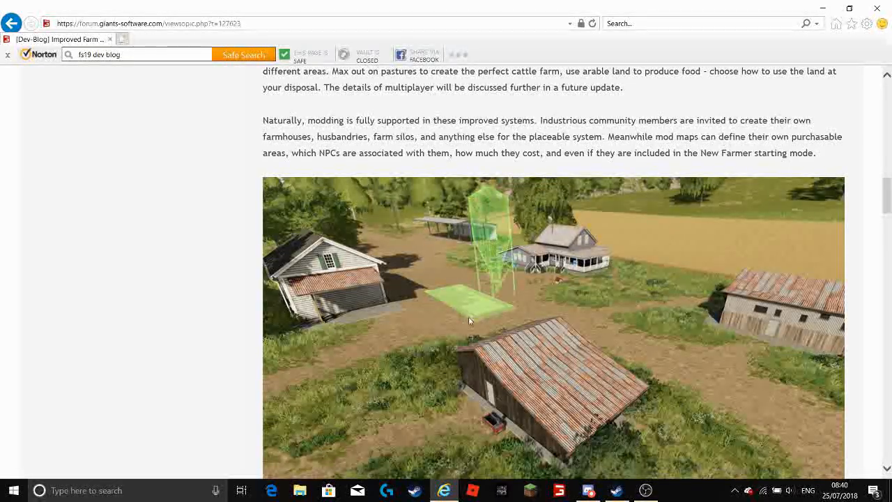
pyautogui.scroll(-3)
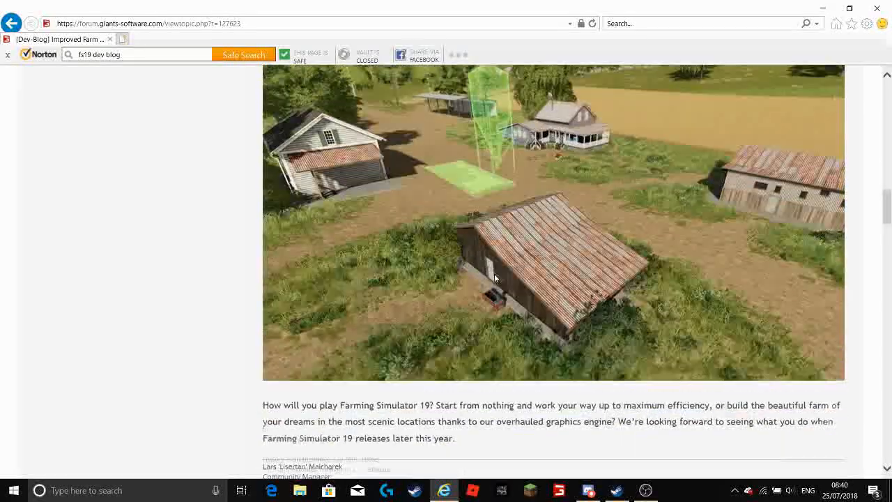
pyautogui.scroll(-3)
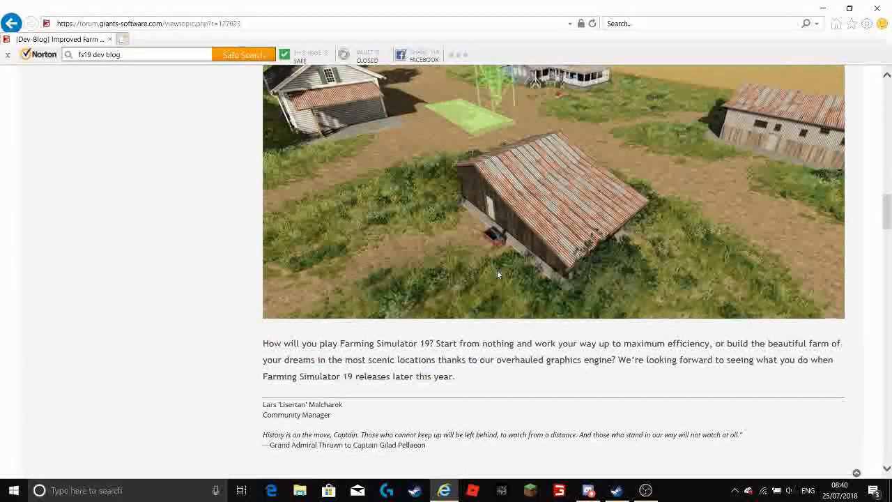
pyautogui.scroll(3)
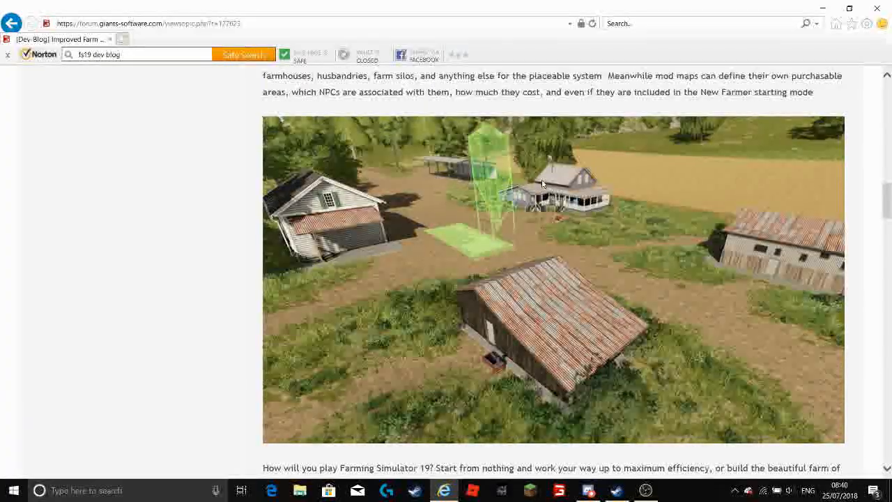
pyautogui.scroll(-3)
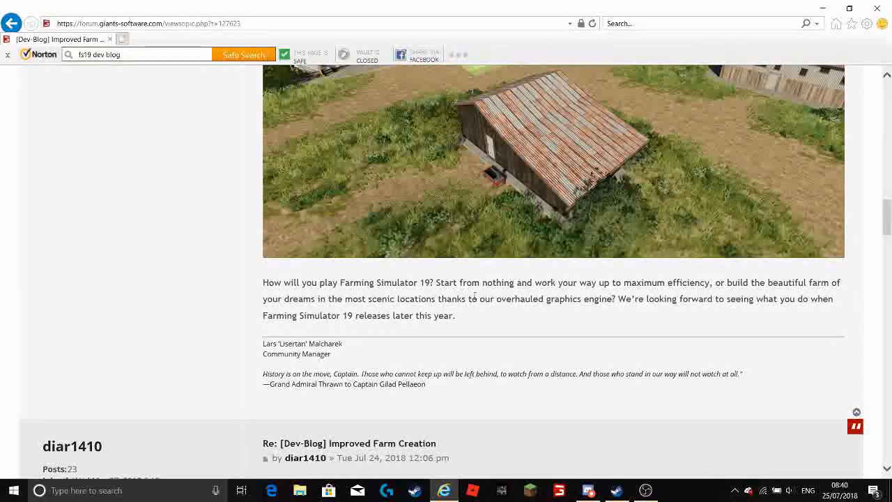
pyautogui.moveTo(619, 295)
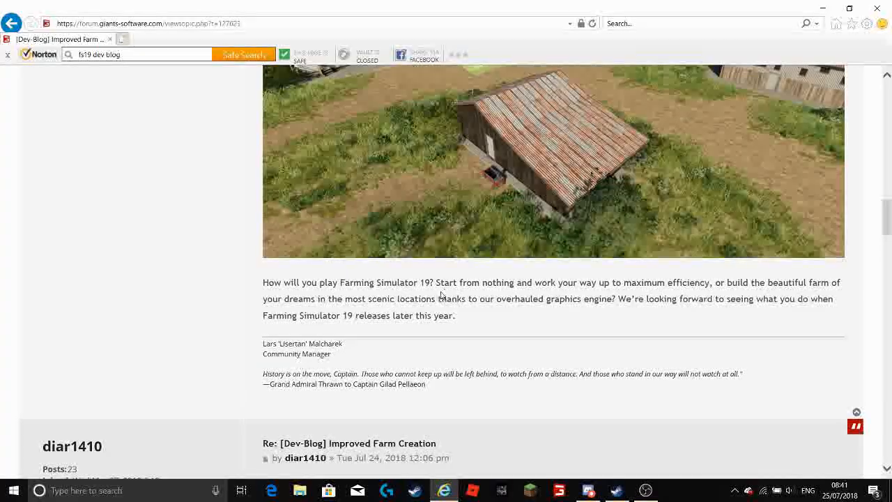
pyautogui.scroll(3)
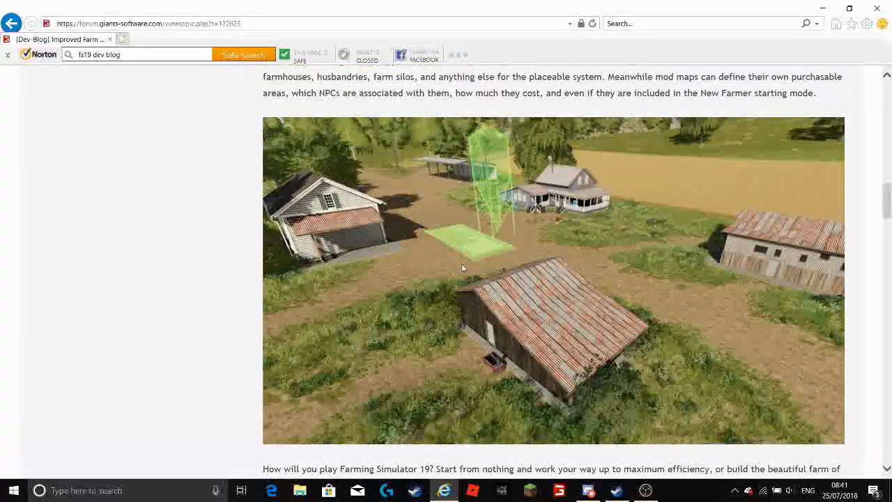
pyautogui.scroll(-3)
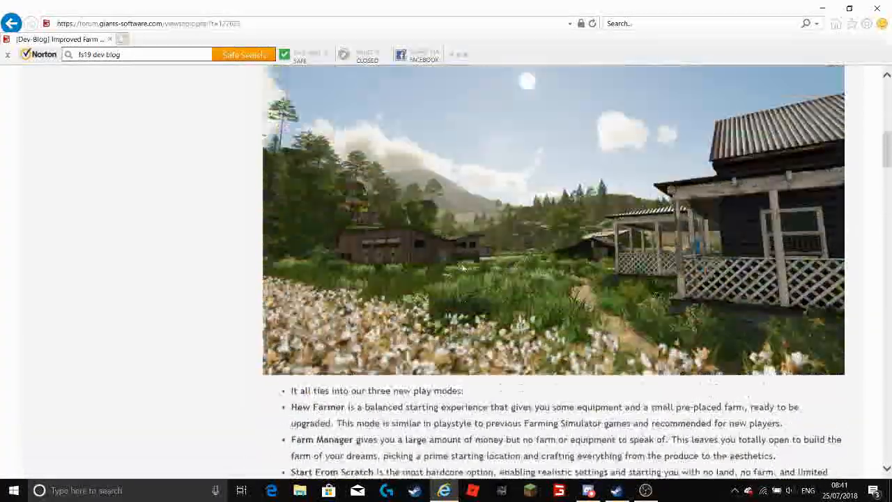
pyautogui.scroll(3)
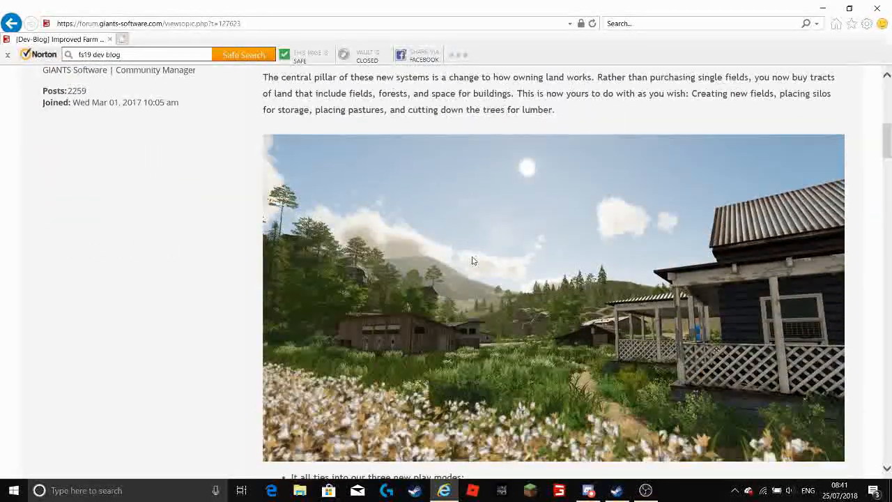
pyautogui.scroll(-3)
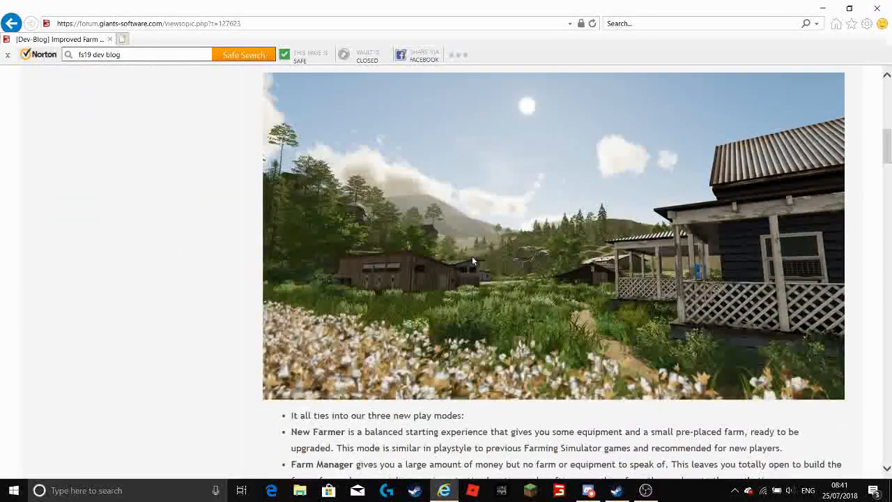
pyautogui.scroll(3)
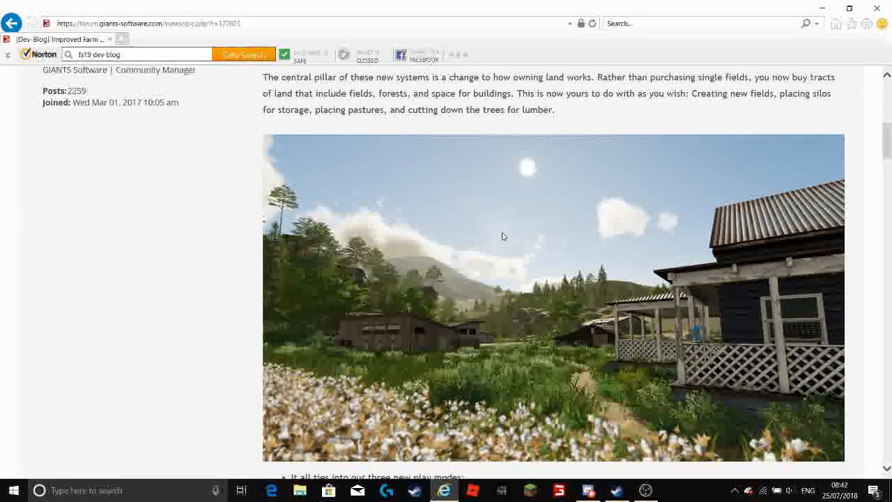
pyautogui.moveTo(494, 265)
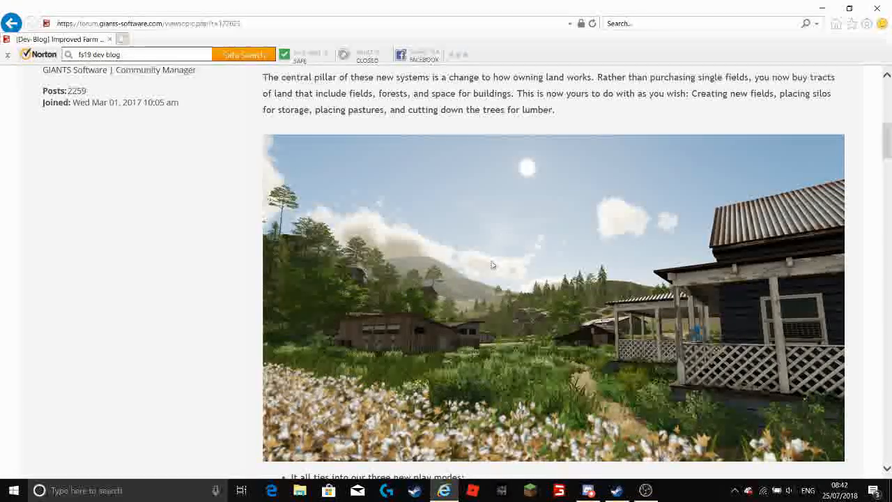
pyautogui.scroll(3)
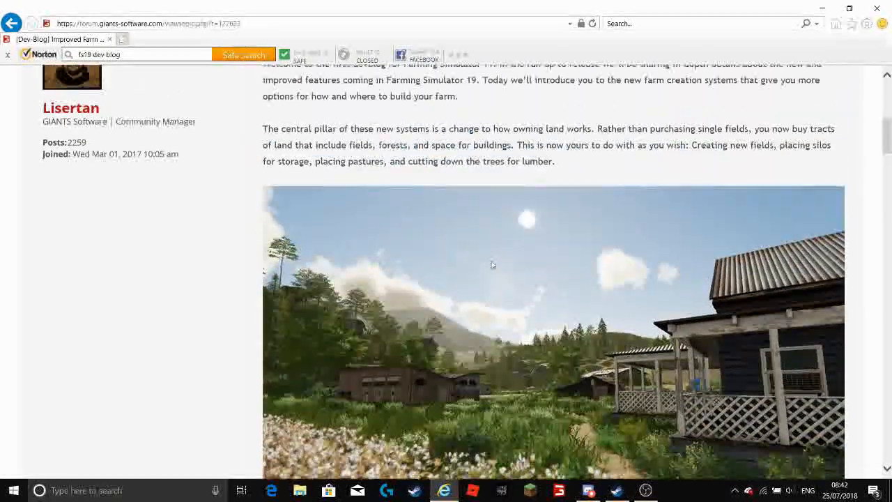
pyautogui.scroll(3)
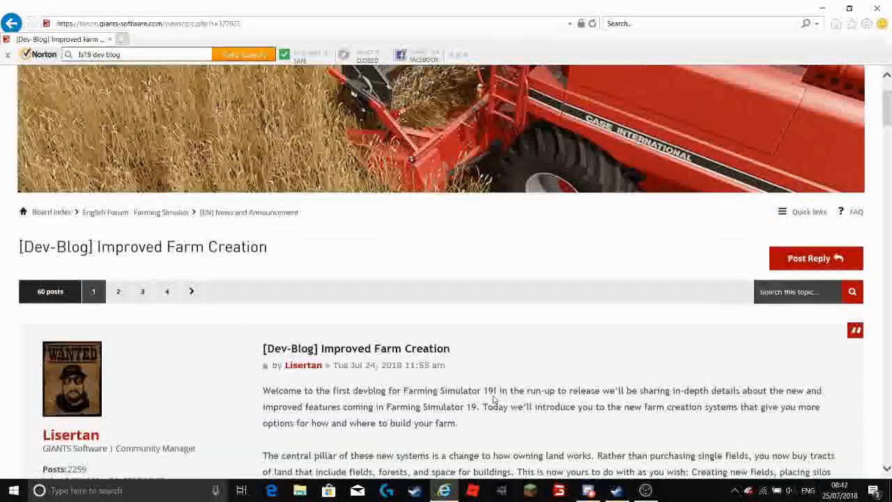
pyautogui.scroll(-3)
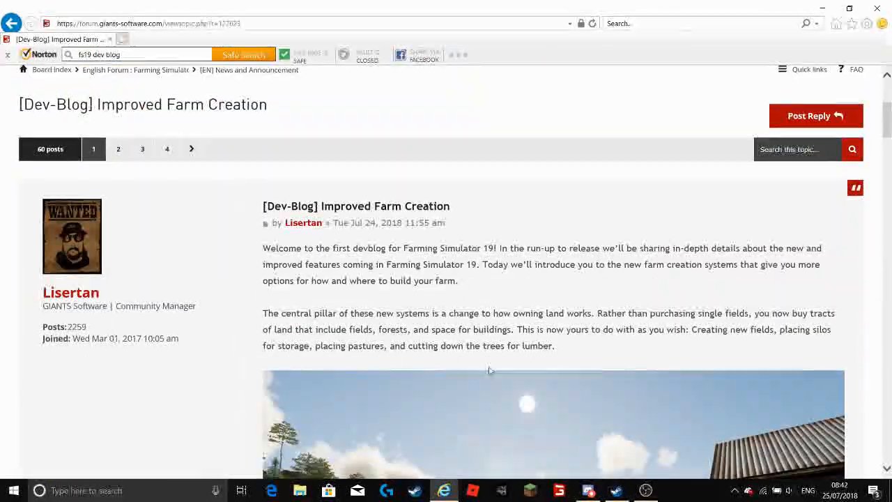
pyautogui.scroll(-3)
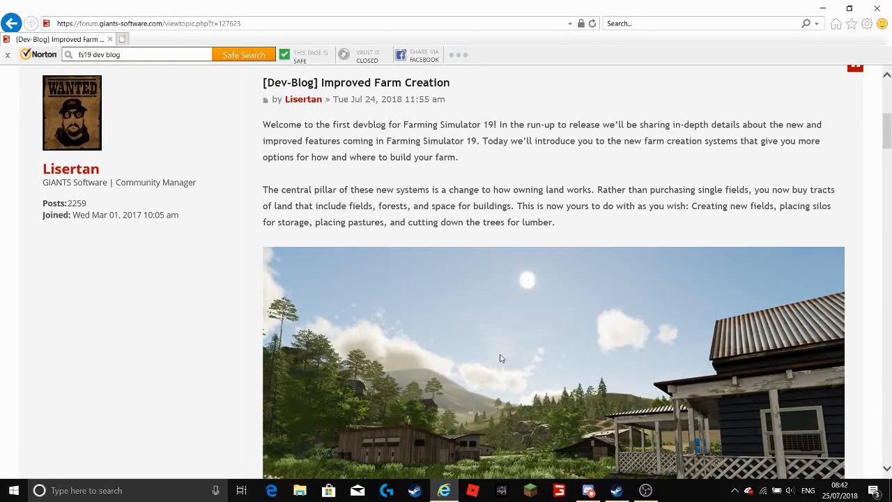
pyautogui.moveTo(503, 326)
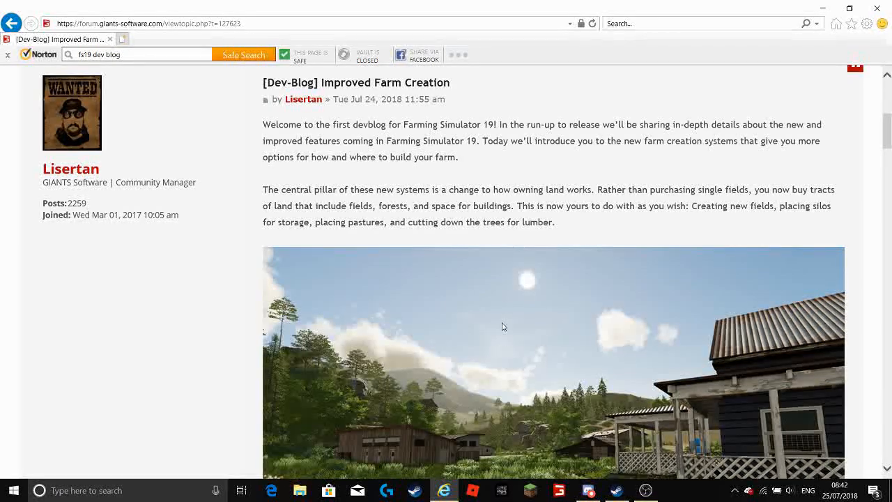